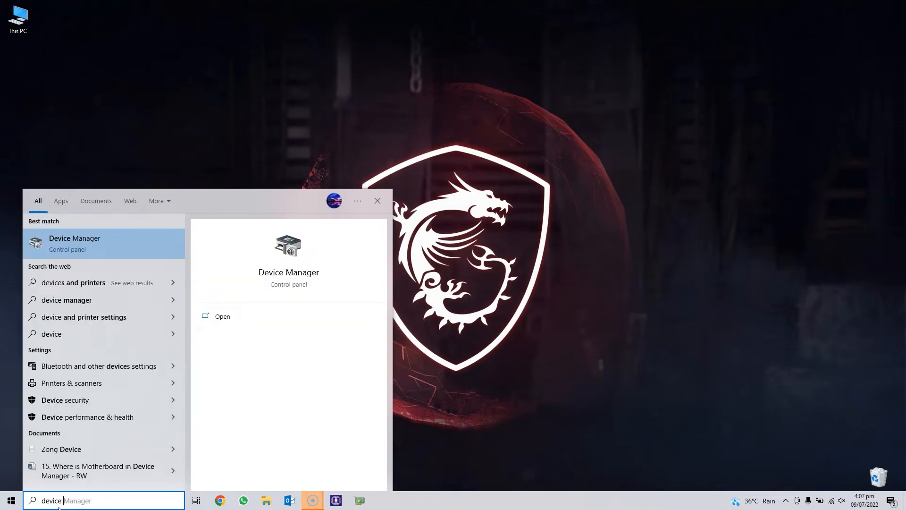
{"action": "mouse_move", "coordinate": [106, 176]}
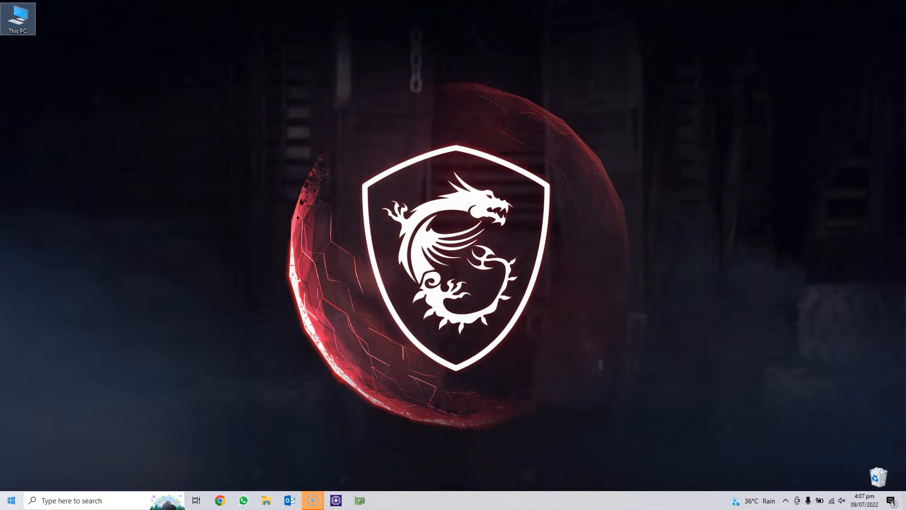
Launch Computer Management from This PC's Manage option
{"action": "right_click", "coordinate": [10, 500]}
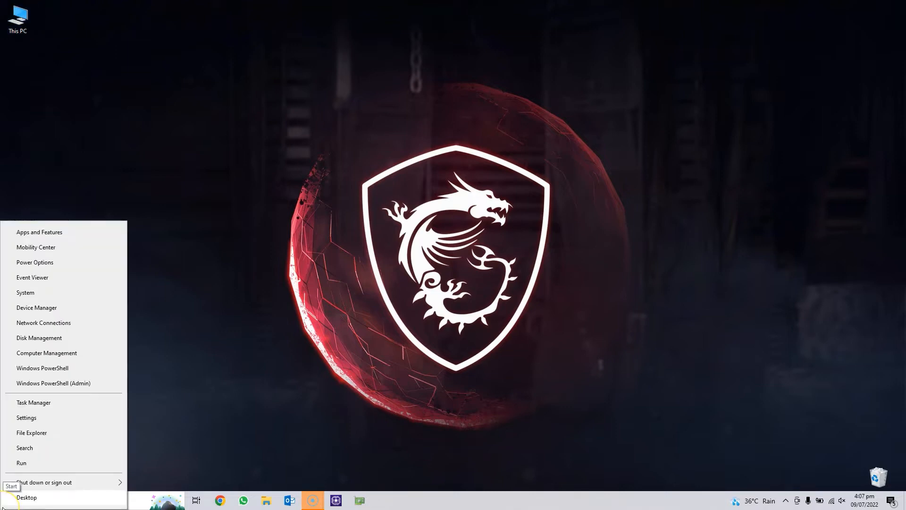
{"action": "mouse_move", "coordinate": [52, 307]}
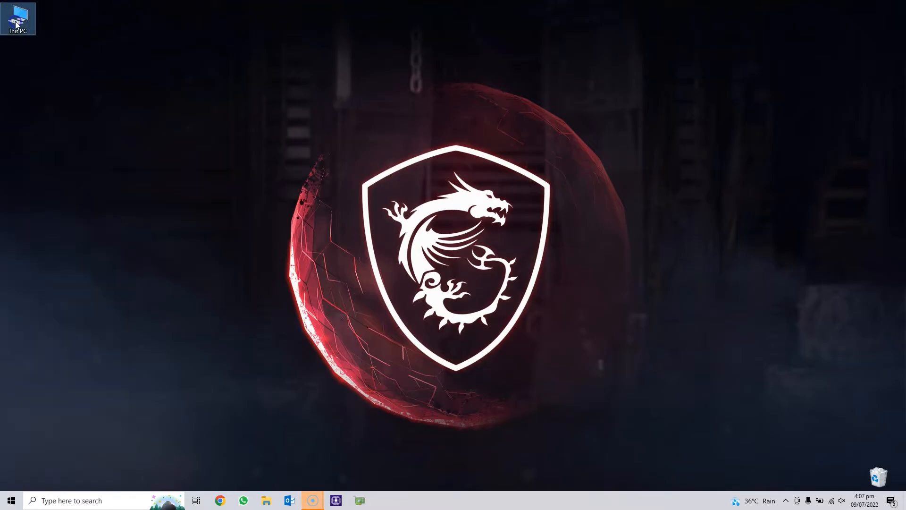
{"action": "right_click", "coordinate": [19, 18]}
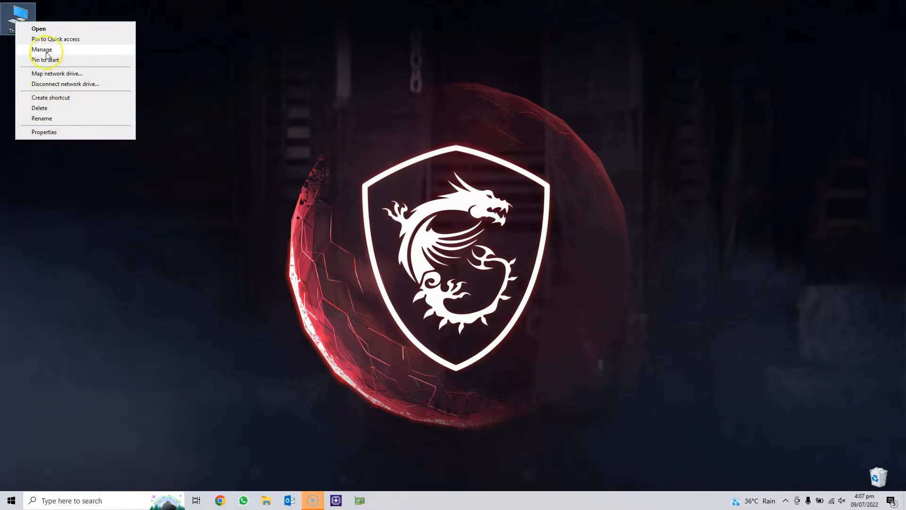
{"action": "left_click", "coordinate": [46, 56]}
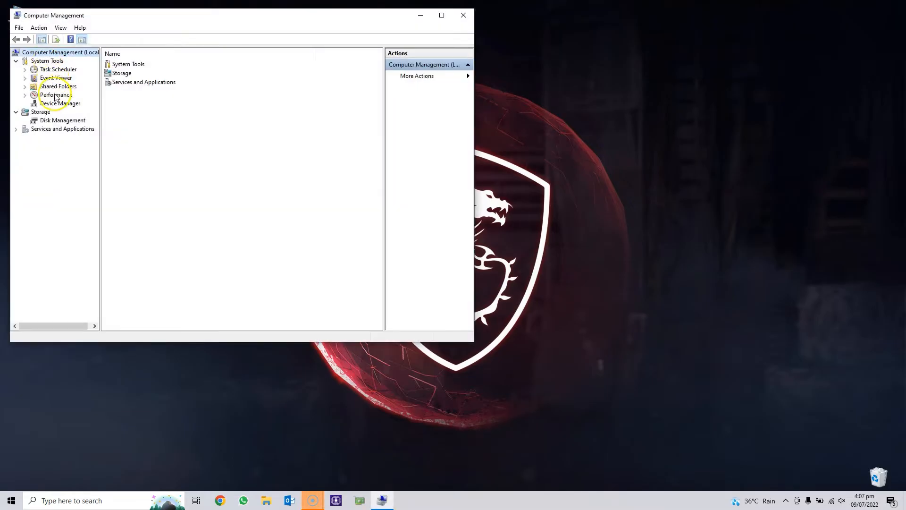
Expand Display adapters in Device Manager to reveal Intel UHD Graphics and NVIDIA RTX 3070 Laptop GPU
{"action": "left_click", "coordinate": [61, 103]}
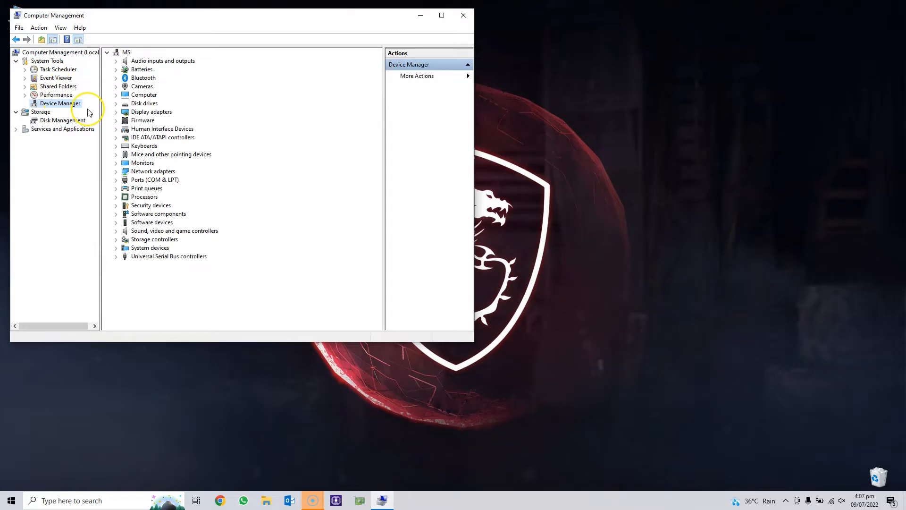
{"action": "mouse_move", "coordinate": [111, 103]}
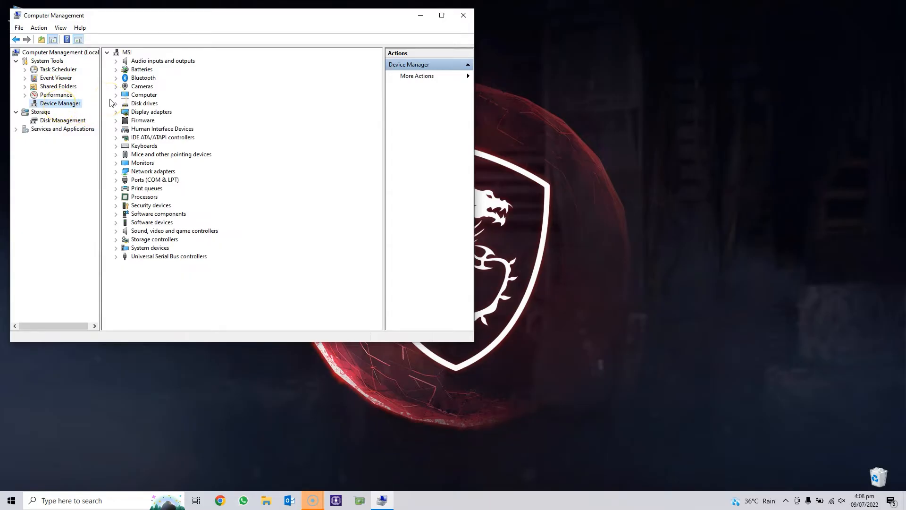
{"action": "mouse_move", "coordinate": [132, 119]}
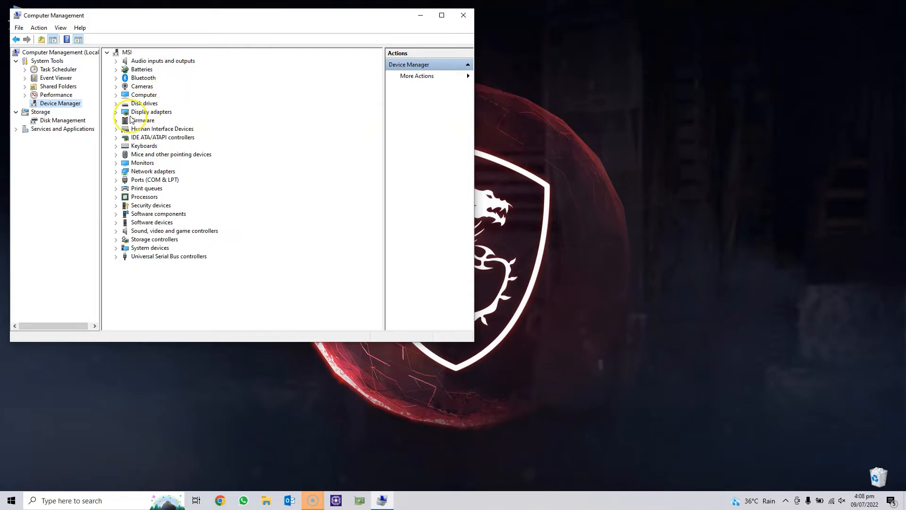
{"action": "left_click", "coordinate": [152, 111]}
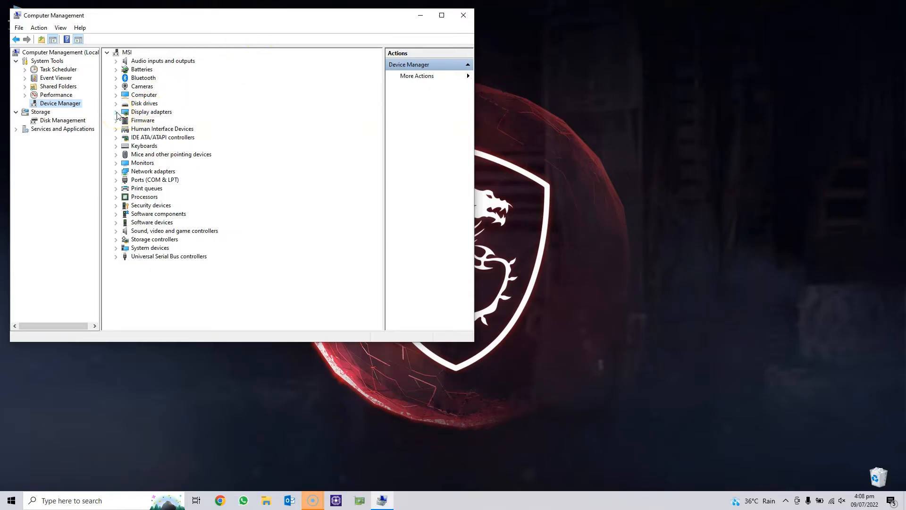
{"action": "left_click", "coordinate": [116, 111]}
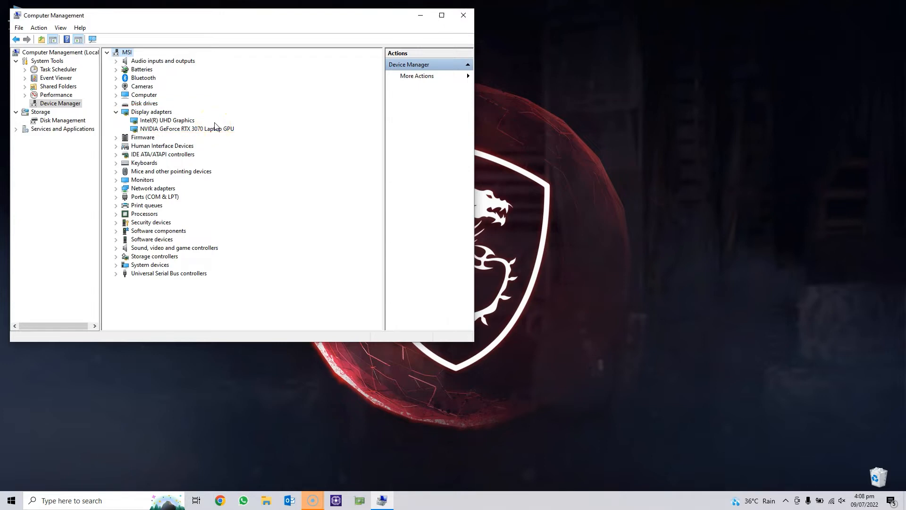
{"action": "left_click", "coordinate": [167, 120]}
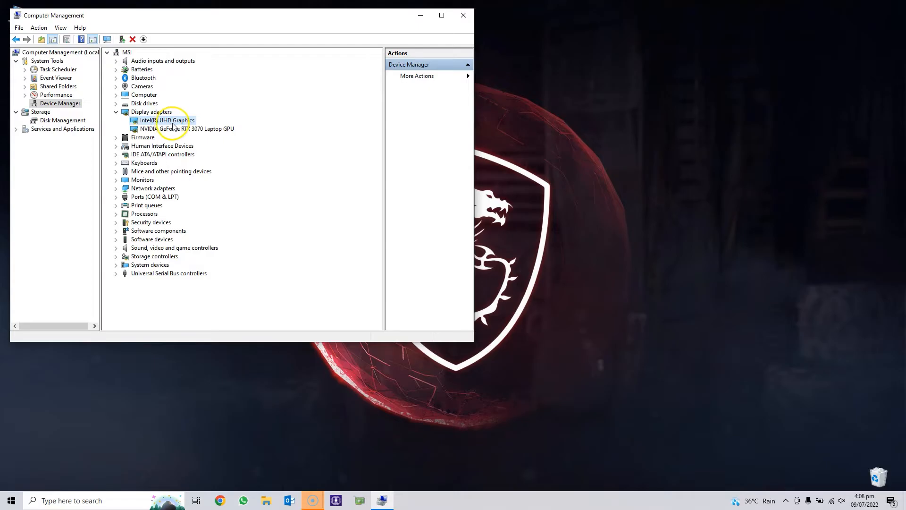
{"action": "left_click", "coordinate": [182, 128]}
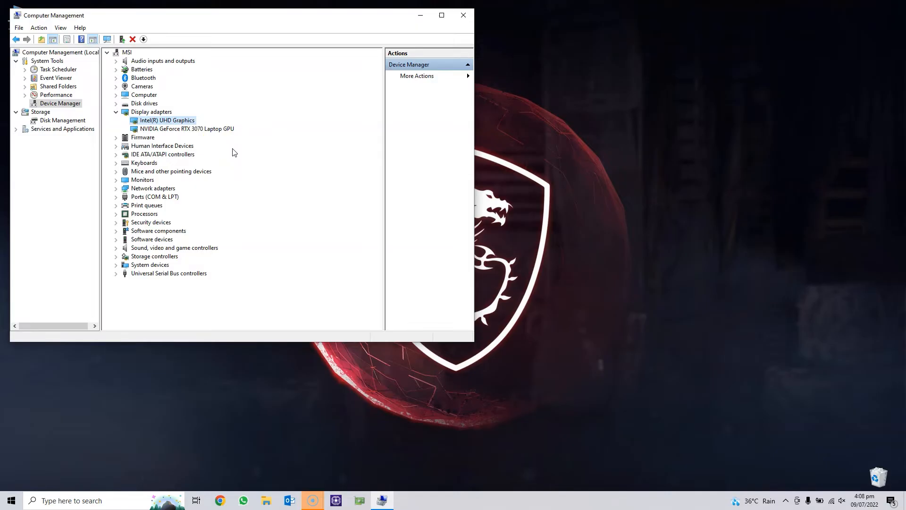
{"action": "left_click", "coordinate": [186, 128]}
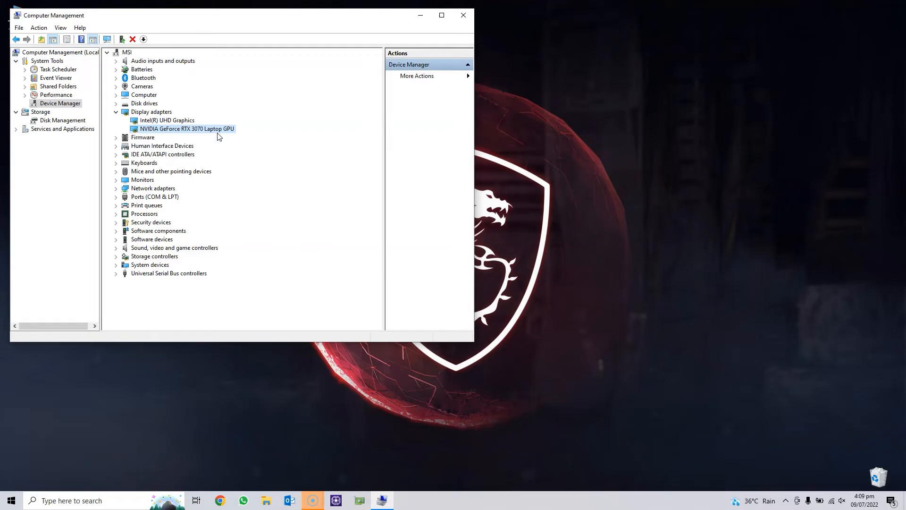
{"action": "mouse_move", "coordinate": [208, 136]}
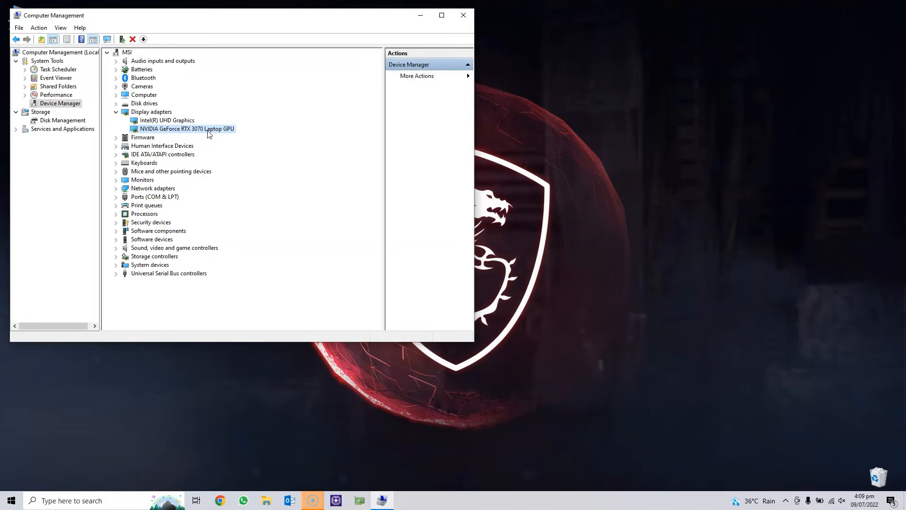
{"action": "mouse_move", "coordinate": [357, 120]}
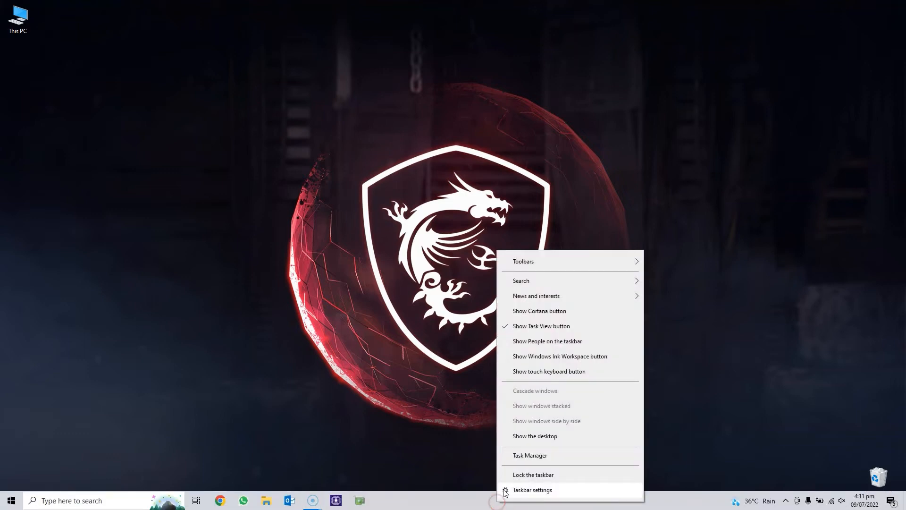
Launch Task Manager from the taskbar, showing the Processes list
{"action": "left_click", "coordinate": [529, 455]}
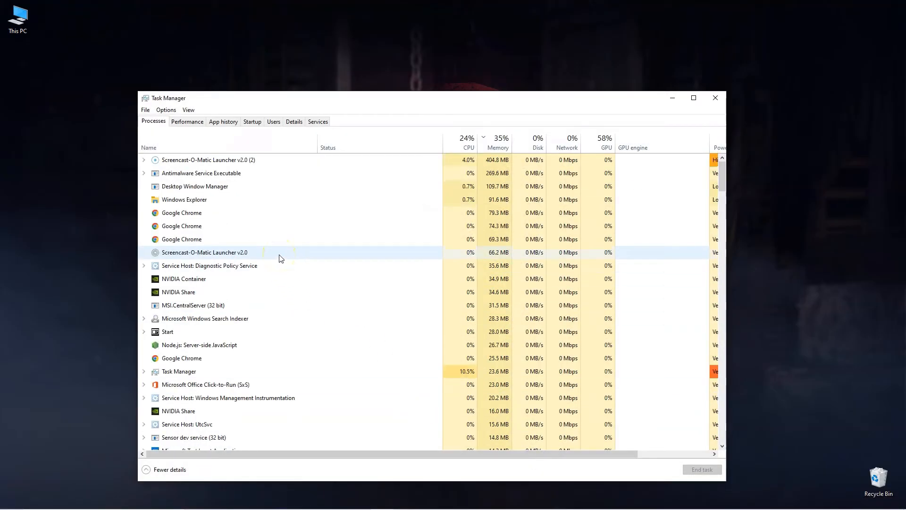
View GPU 1 (NVIDIA RTX 3070) then GPU 0 (Intel UHD Graphics) in the Performance view
{"action": "left_click", "coordinate": [187, 121]}
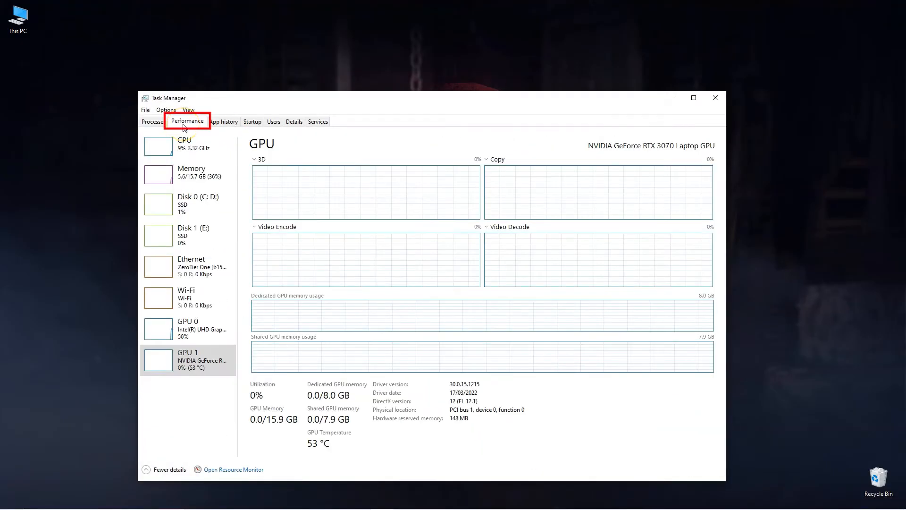
{"action": "mouse_move", "coordinate": [189, 212]}
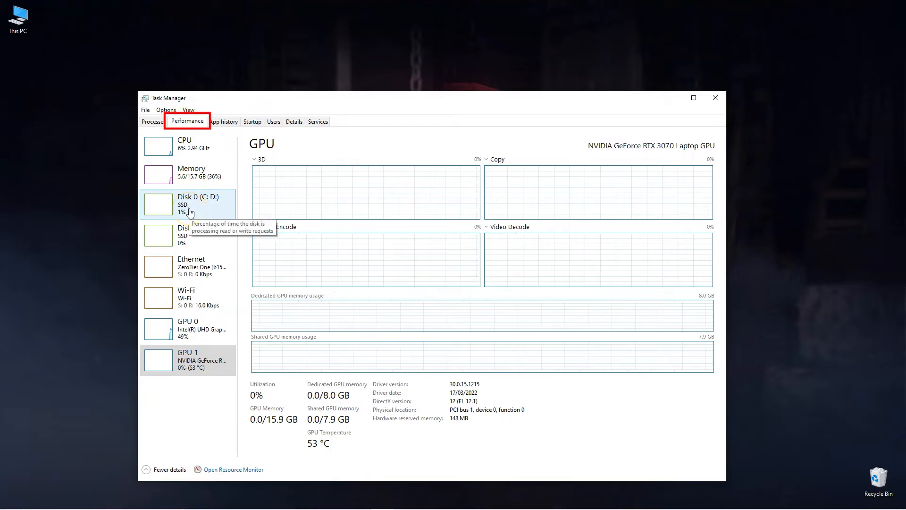
{"action": "left_click", "coordinate": [188, 328]}
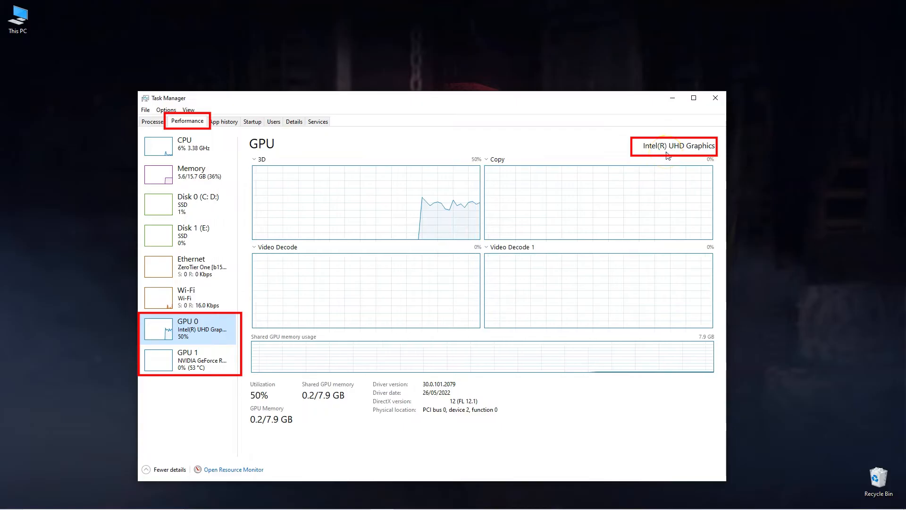
{"action": "mouse_move", "coordinate": [370, 264]}
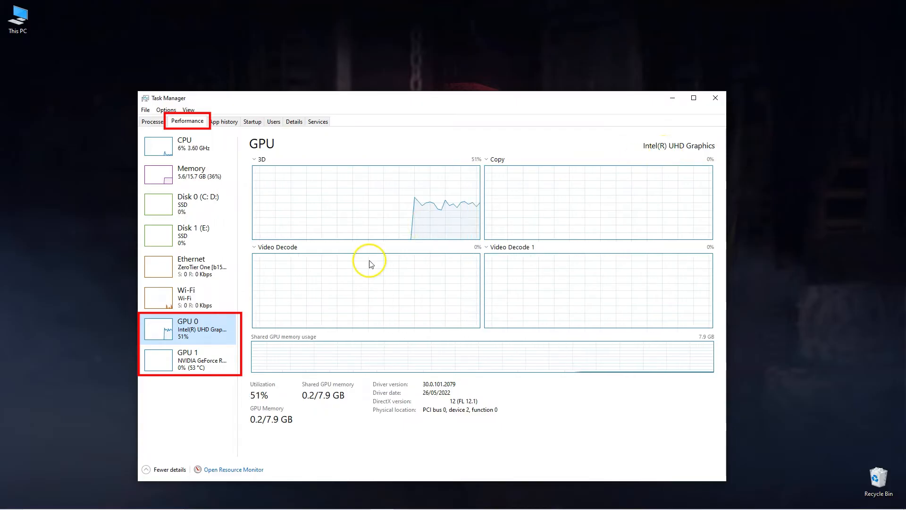
{"action": "left_click", "coordinate": [188, 359]}
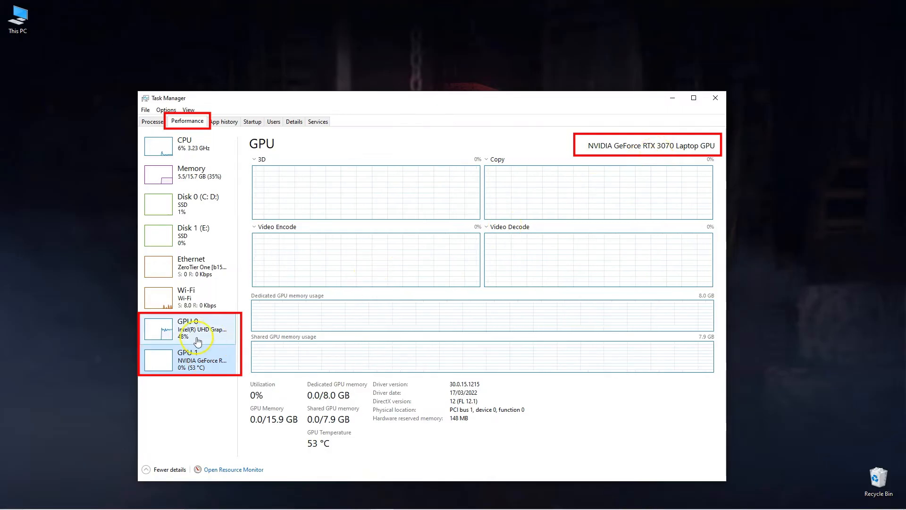
{"action": "left_click", "coordinate": [188, 328]}
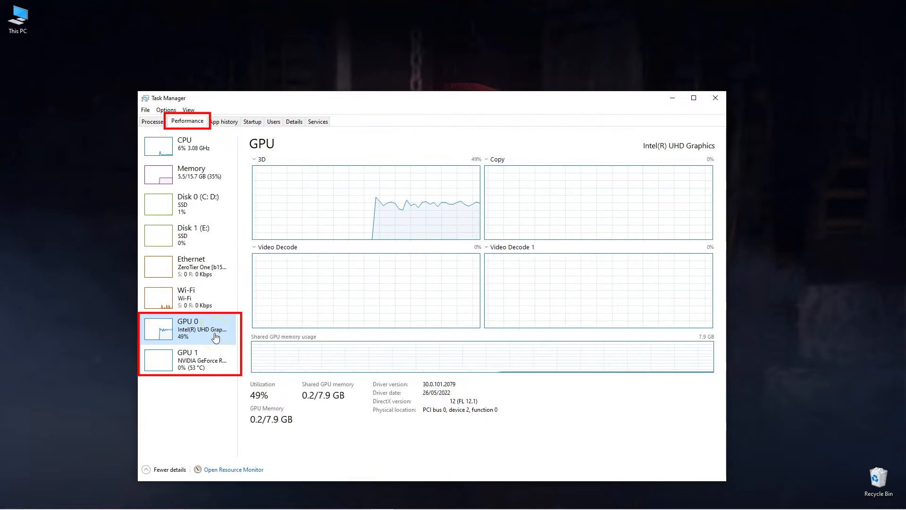
{"action": "mouse_move", "coordinate": [691, 151]}
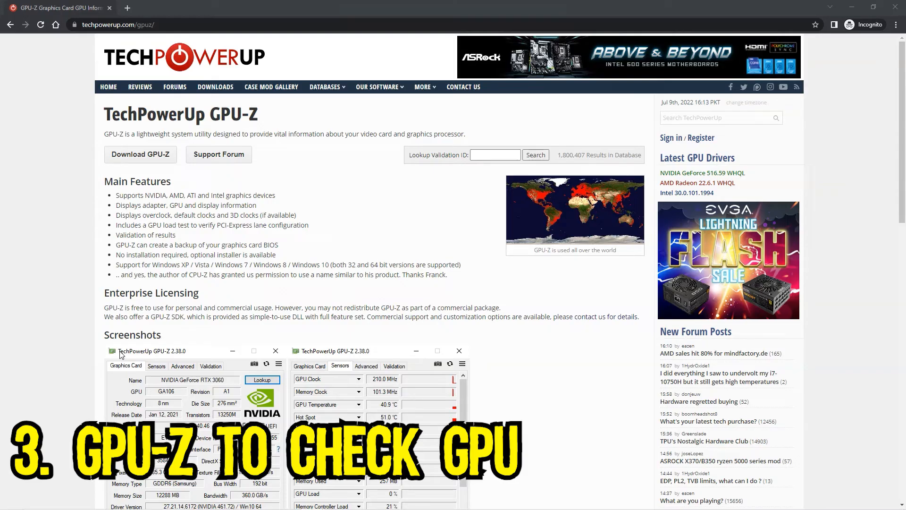
{"action": "mouse_move", "coordinate": [324, 186]}
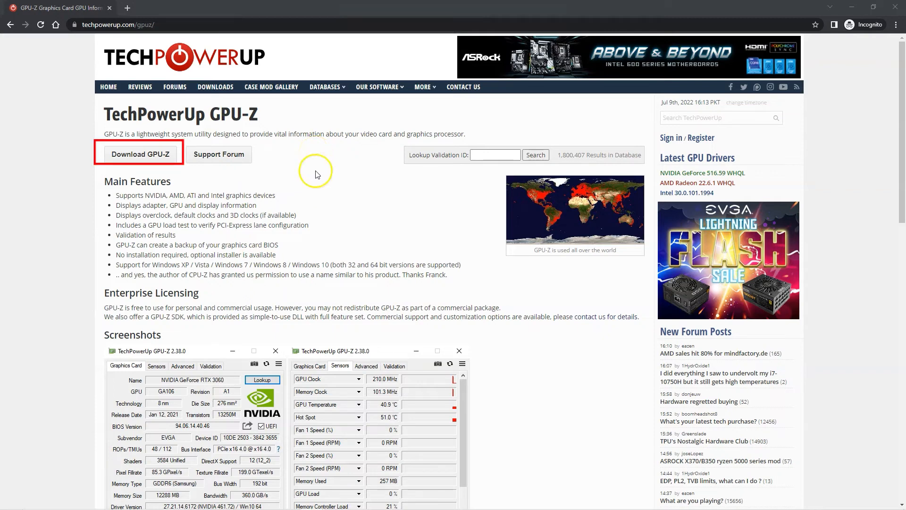
{"action": "mouse_move", "coordinate": [146, 169]}
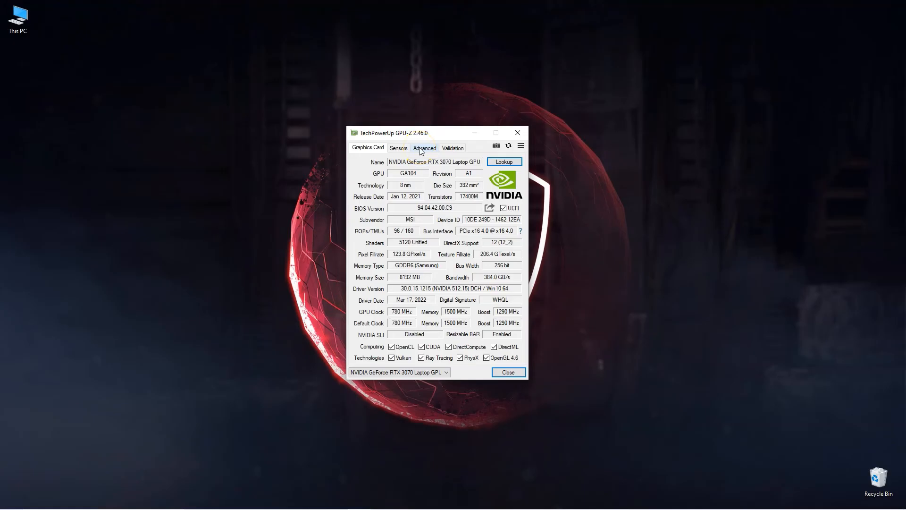
{"action": "mouse_move", "coordinate": [511, 182]}
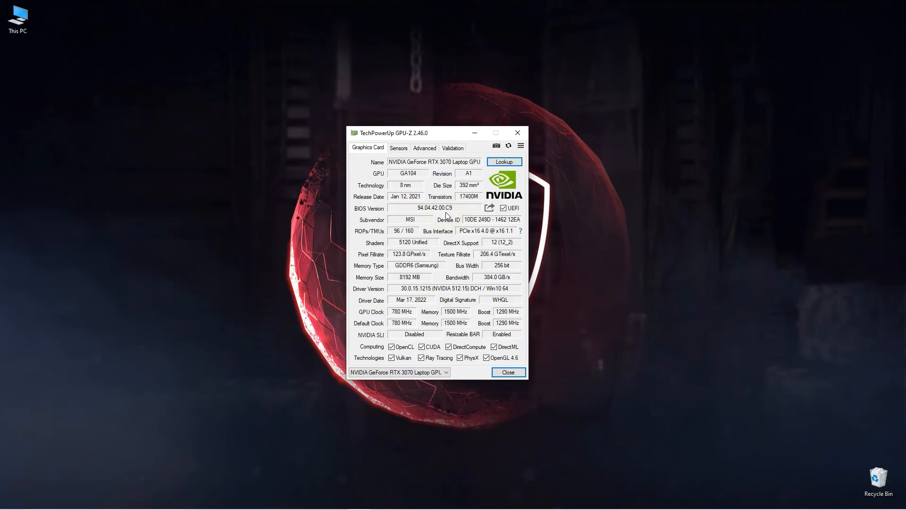
{"action": "left_click", "coordinate": [435, 161]}
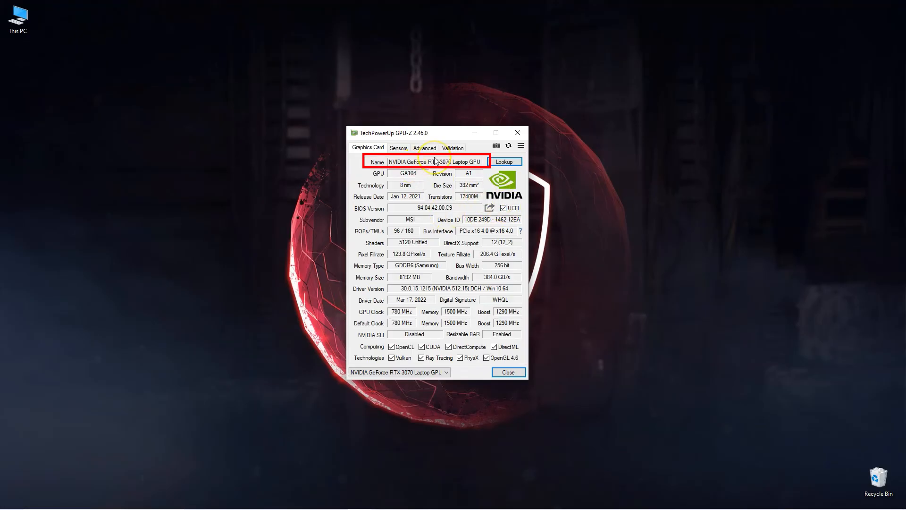
{"action": "mouse_move", "coordinate": [504, 231]}
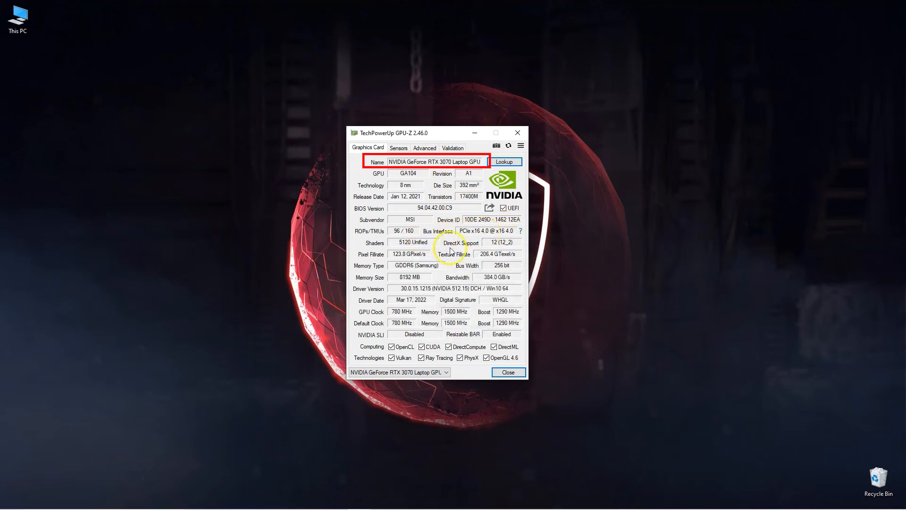
{"action": "mouse_move", "coordinate": [388, 299]}
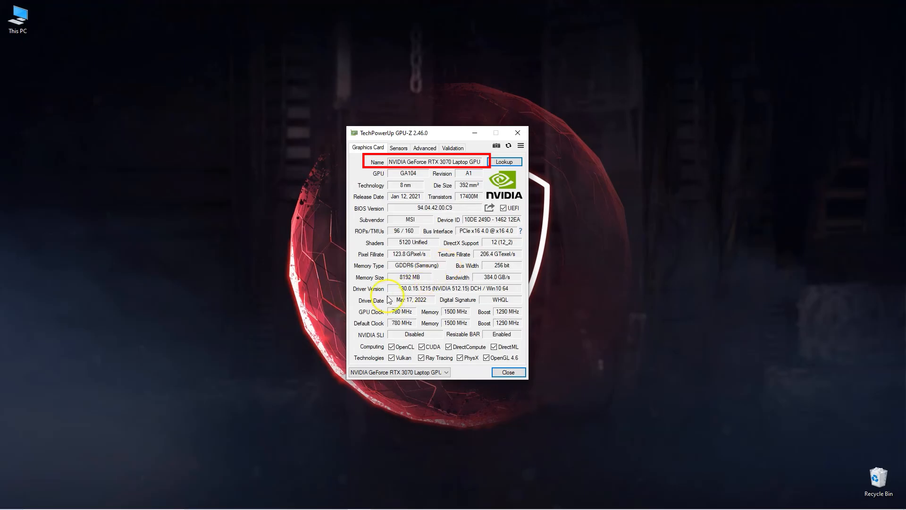
{"action": "mouse_move", "coordinate": [406, 306]}
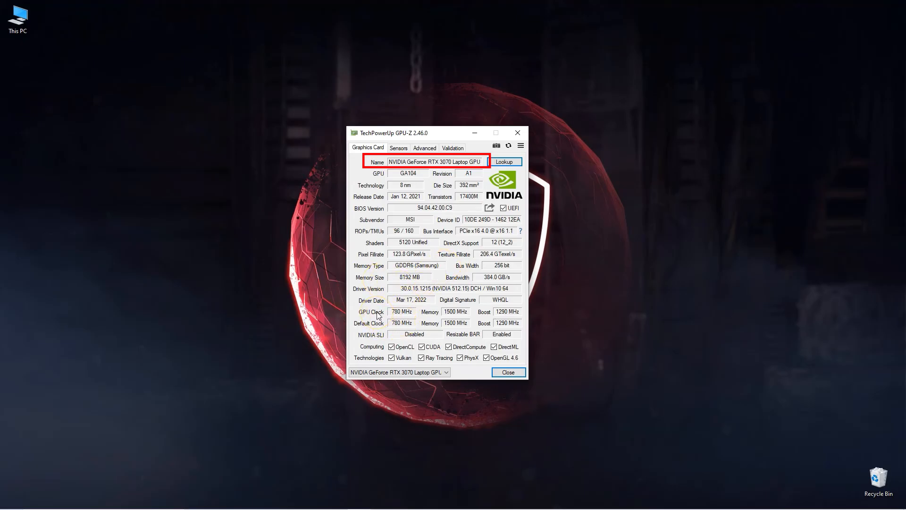
{"action": "mouse_move", "coordinate": [406, 312]}
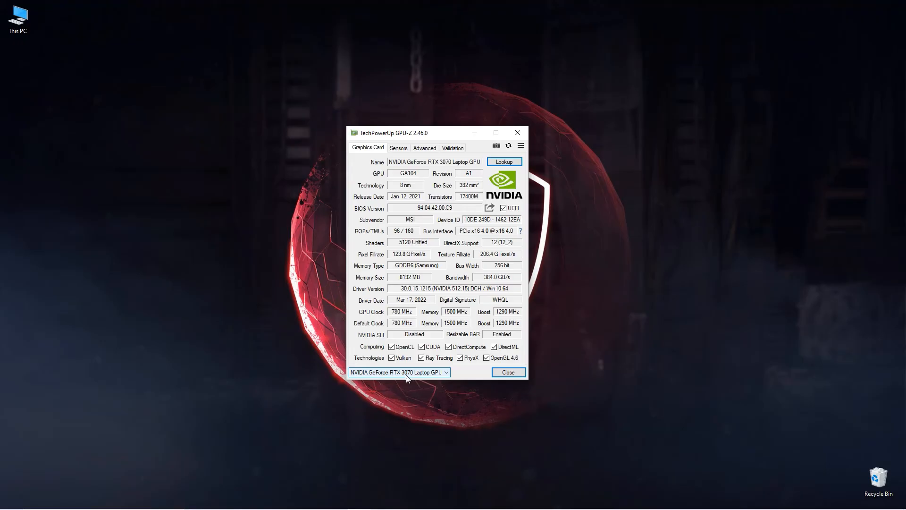
{"action": "left_click", "coordinate": [398, 372]}
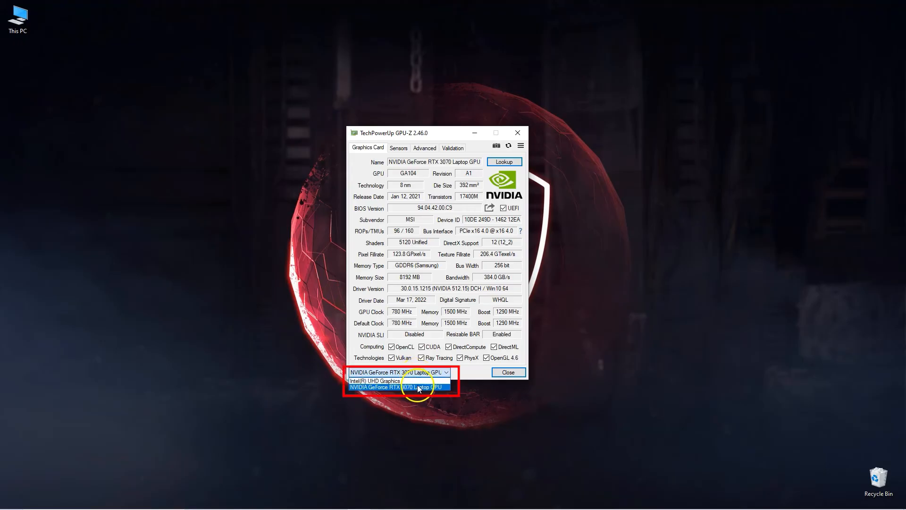
{"action": "left_click", "coordinate": [400, 386]}
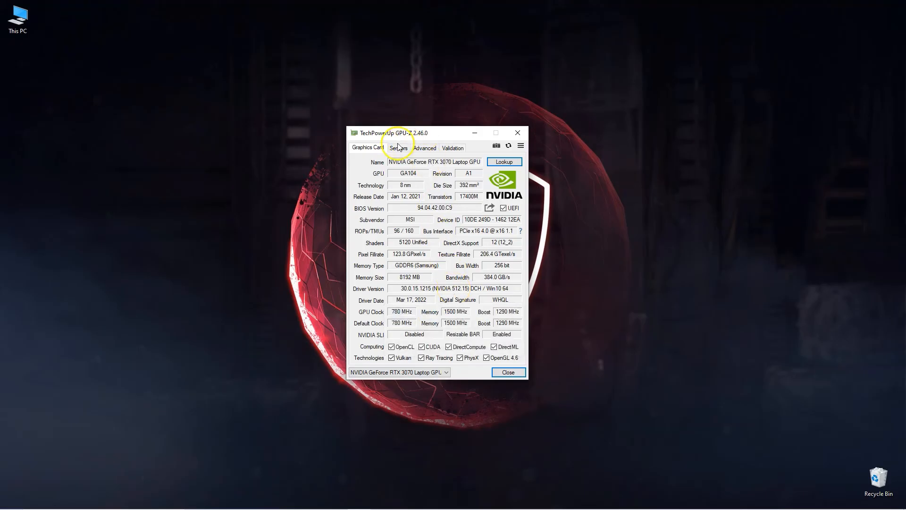
Show the RTX 3070's live sensor readings: clocks, temperatures, load and board power
{"action": "left_click", "coordinate": [398, 147]}
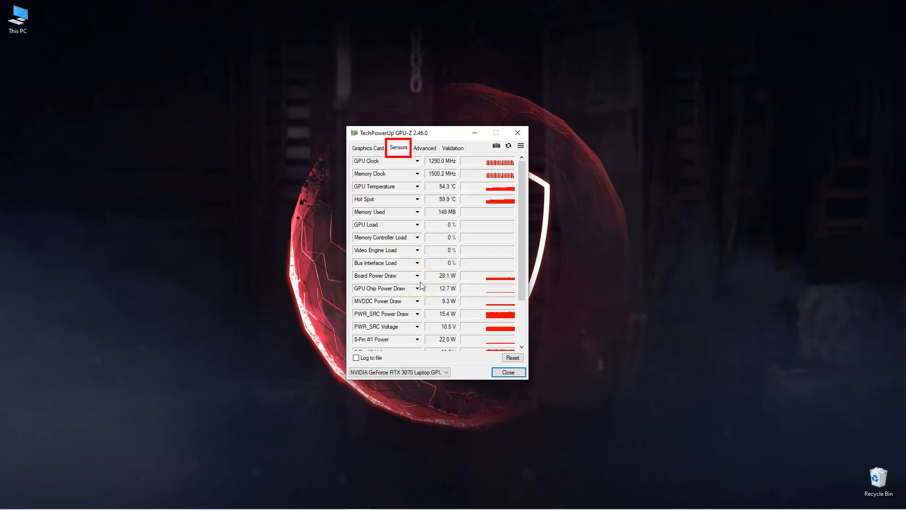
{"action": "mouse_move", "coordinate": [433, 240]}
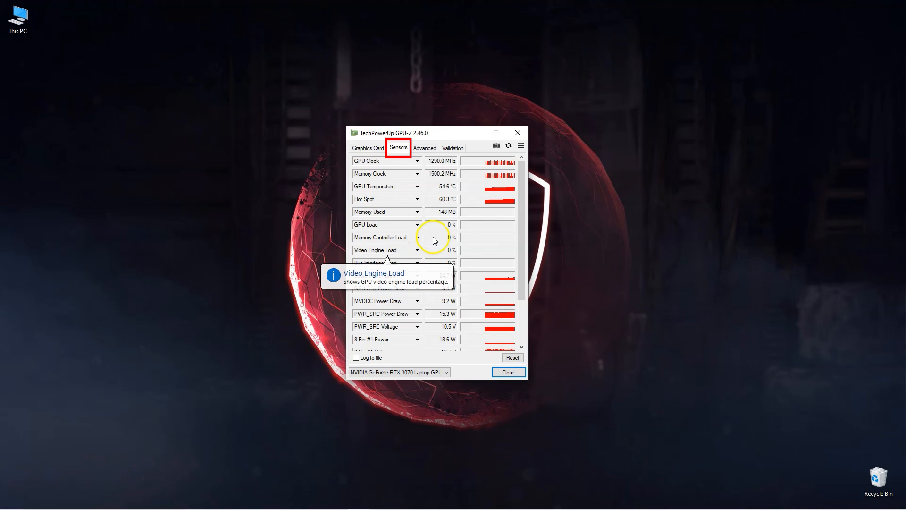
{"action": "mouse_move", "coordinate": [462, 234]}
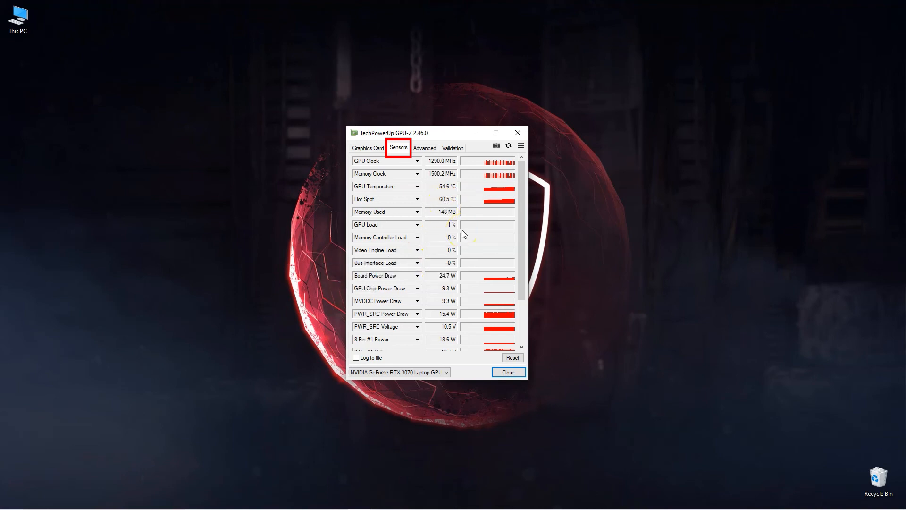